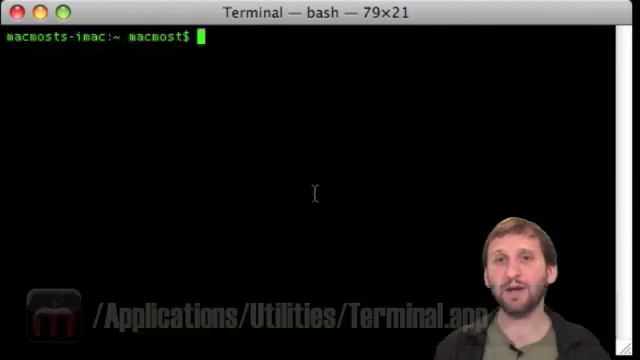
Run df to list mounted filesystems with their size, used and available space.
{"action": "type", "text": "df"}
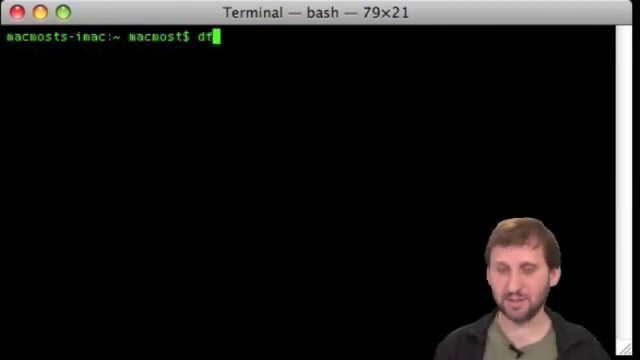
{"action": "key", "text": "Return"}
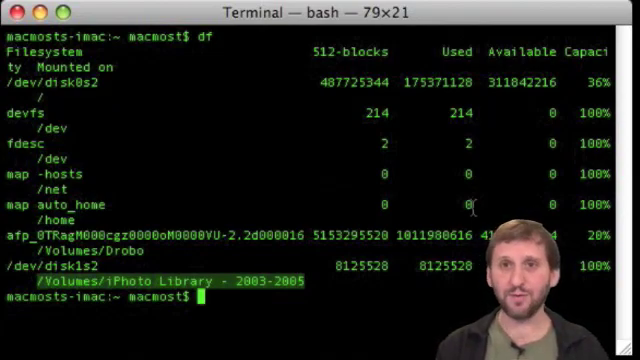
Change directory to /users/macmost/documents and begin a cp command.
{"action": "type", "text": "cd"}
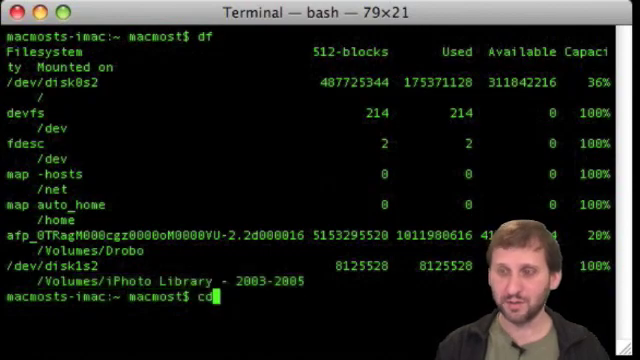
{"action": "type", "text": "/"}
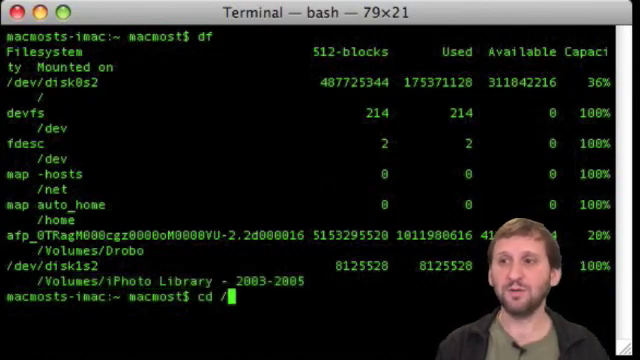
{"action": "type", "text": "users/"}
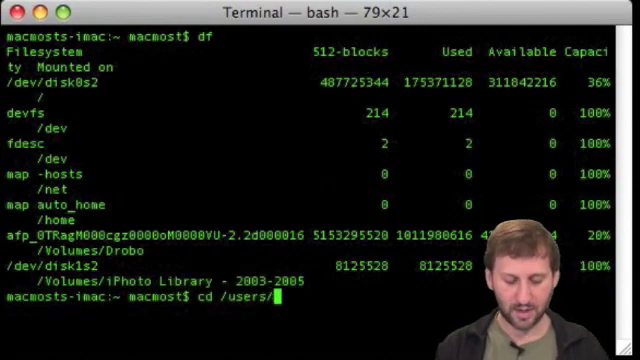
{"action": "type", "text": "macmost"}
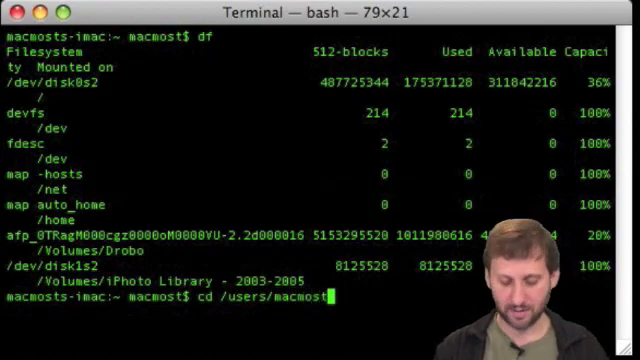
{"action": "type", "text": "/documents"}
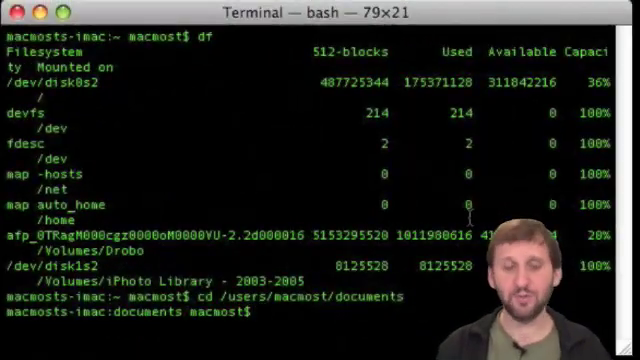
{"action": "type", "text": "cp"}
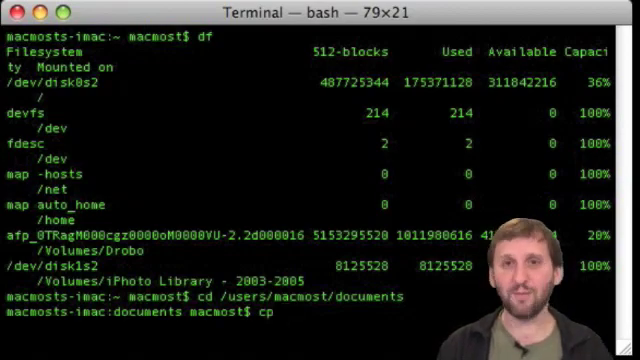
Add the -rpv options to cp and start the quoted source path.
{"action": "type", "text": "-r"}
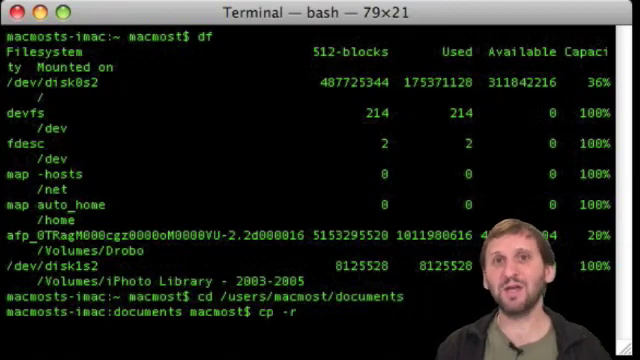
{"action": "mouse_move", "coordinate": [296, 318]}
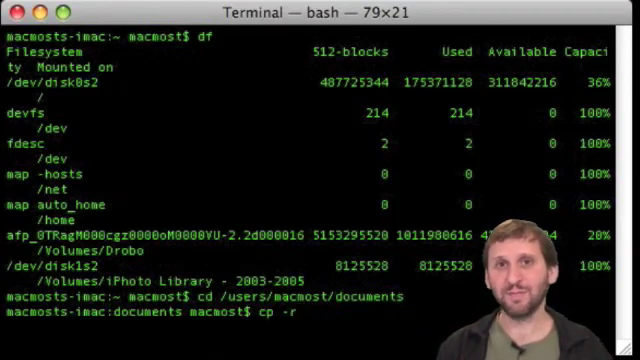
{"action": "type", "text": "p"}
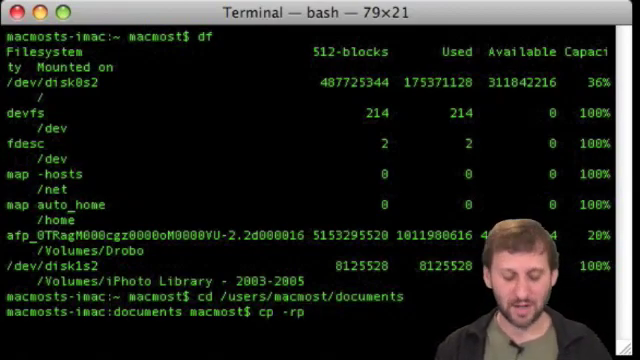
{"action": "type", "text": "v"}
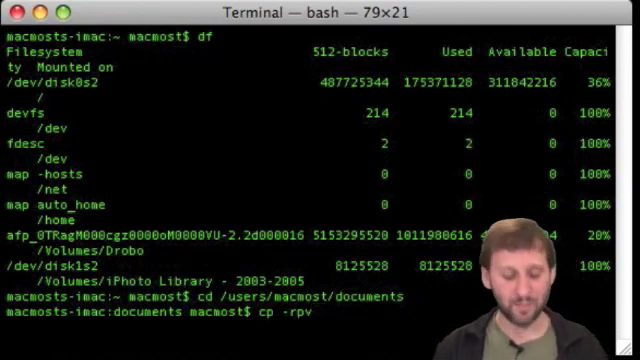
{"action": "type", "text": "\""}
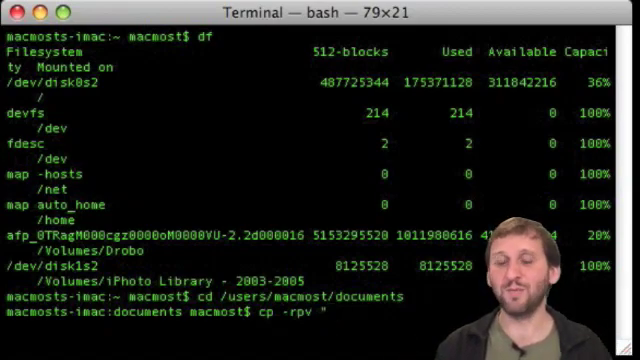
Enter the source path "/Volumes/iPhoto Library - 2003-2005" for the copy.
{"action": "type", "text": "/Volumes/iPhoto Library - 2003-2005"}
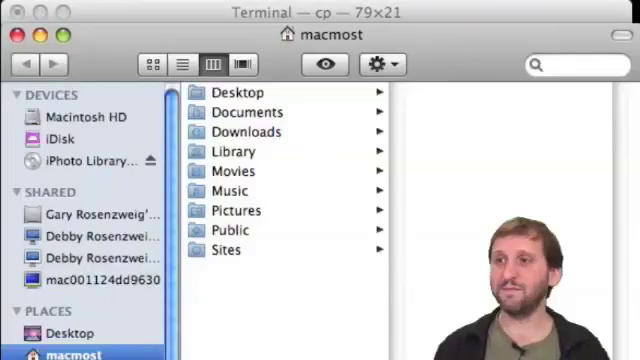
Browse into Documents and the copied iPhoto Library folder to confirm its contents.
{"action": "left_click", "coordinate": [248, 112]}
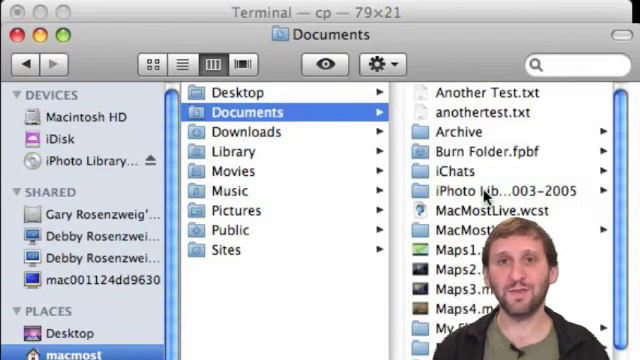
{"action": "left_click", "coordinate": [500, 190]}
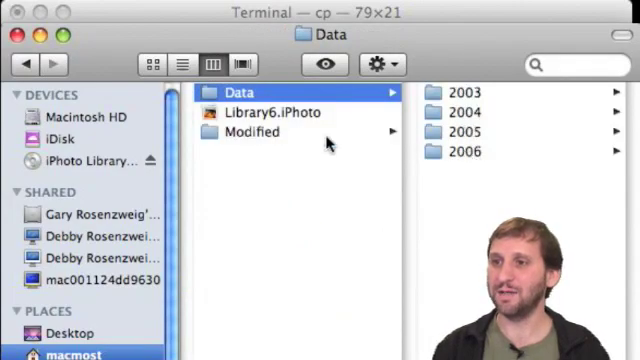
{"action": "mouse_move", "coordinate": [282, 156]}
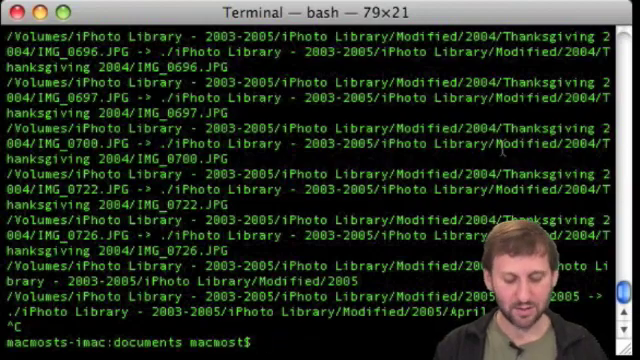
Run man to view the command's manual page.
{"action": "type", "text": "man"}
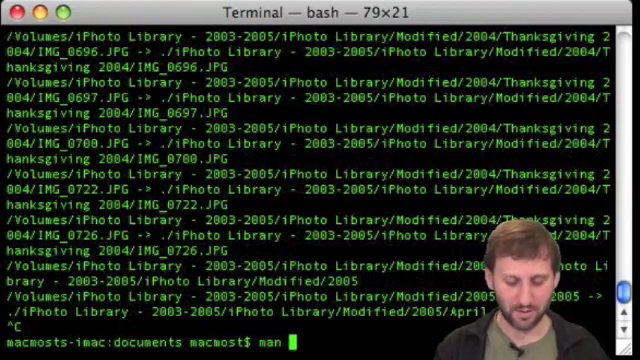
{"action": "key", "text": "Return"}
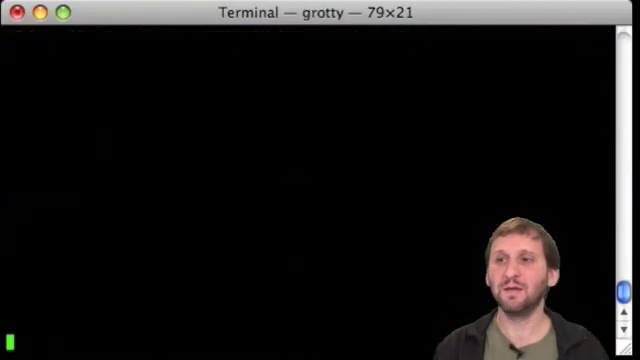